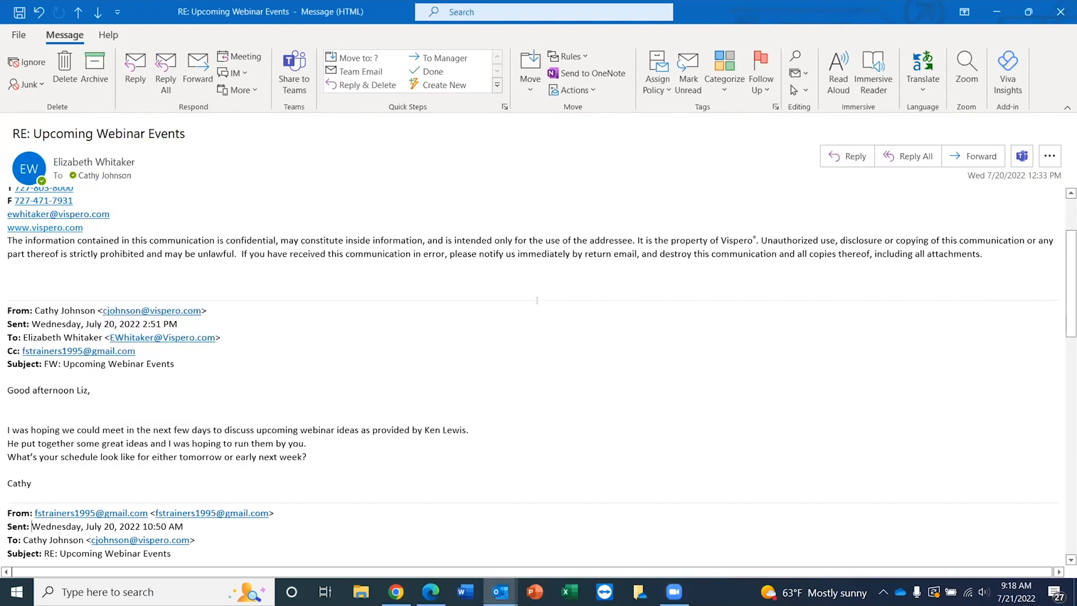
- Scroll the reading pane up to the newest reply's opening greeting at the thread's top
scroll("up", 3)
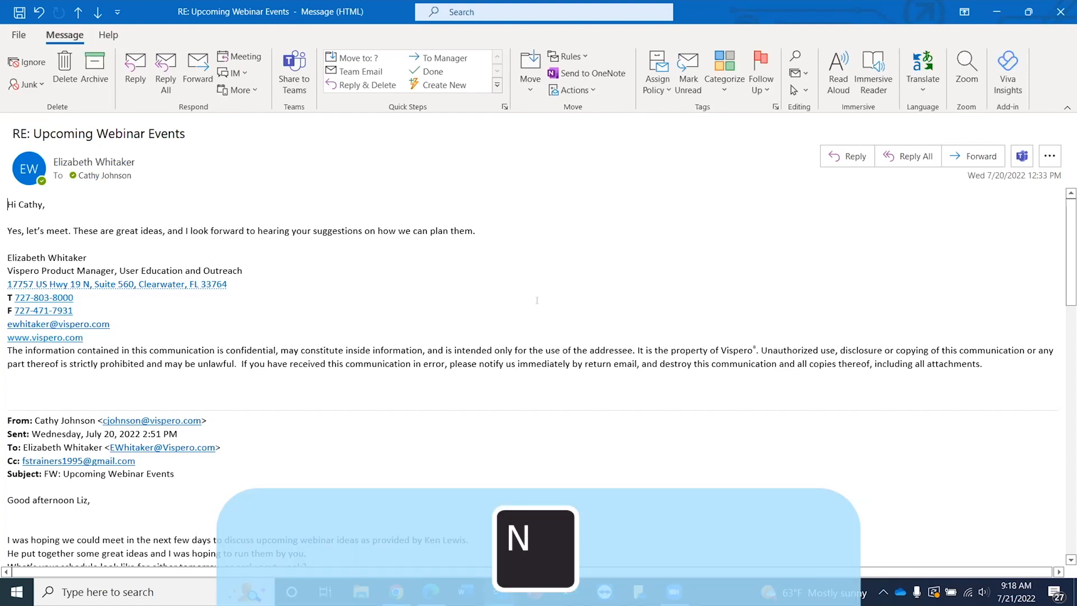
- Jump forward and back between messages with N / Shift+N, landing on the forwarded message's greeting
key("shift+n")
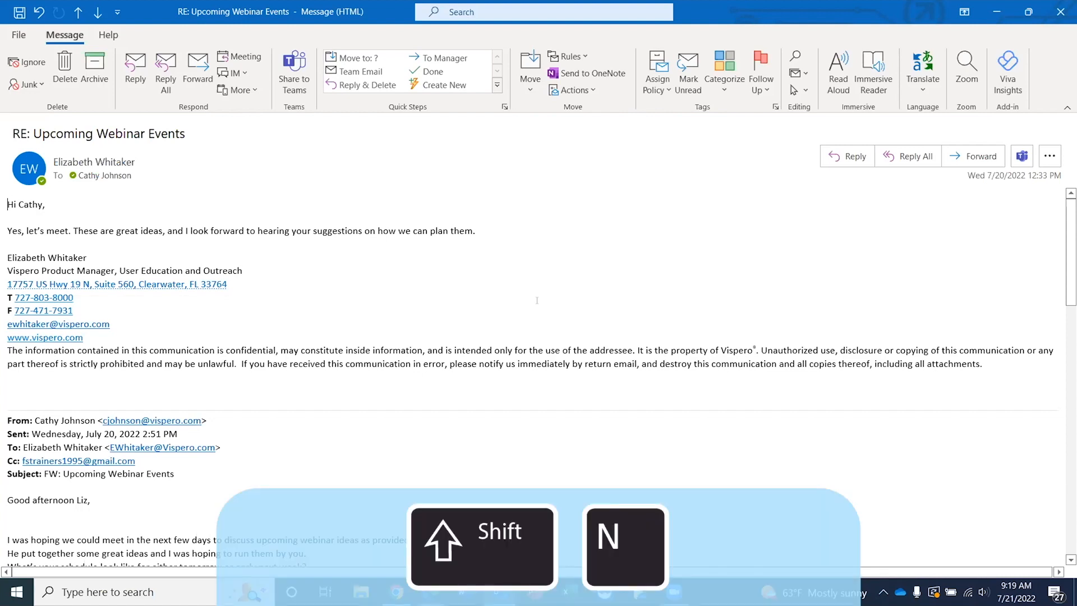
key("shift+n")
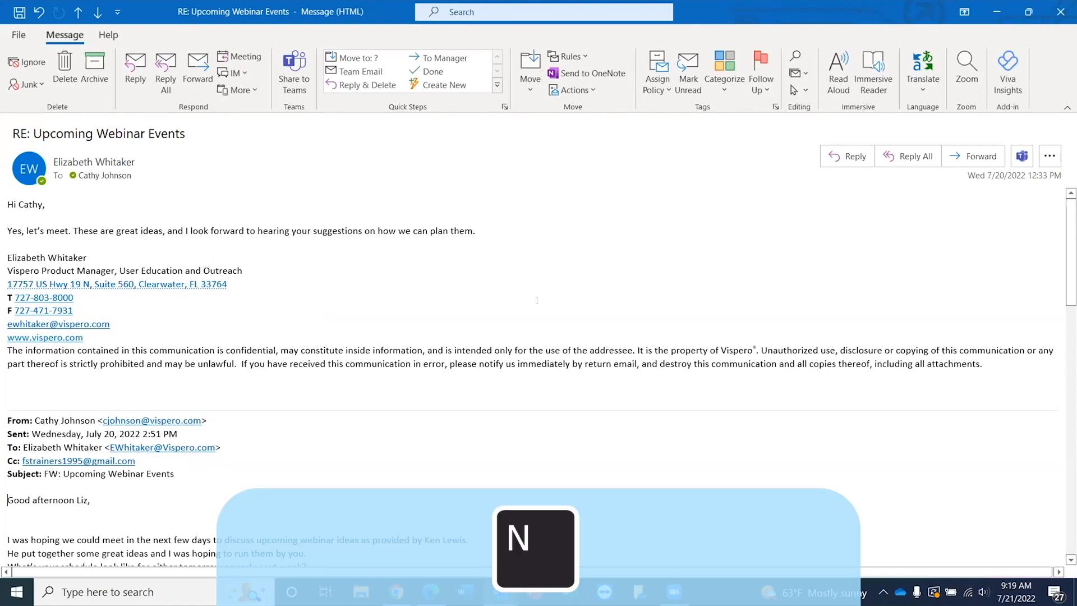
scroll("down", 3)
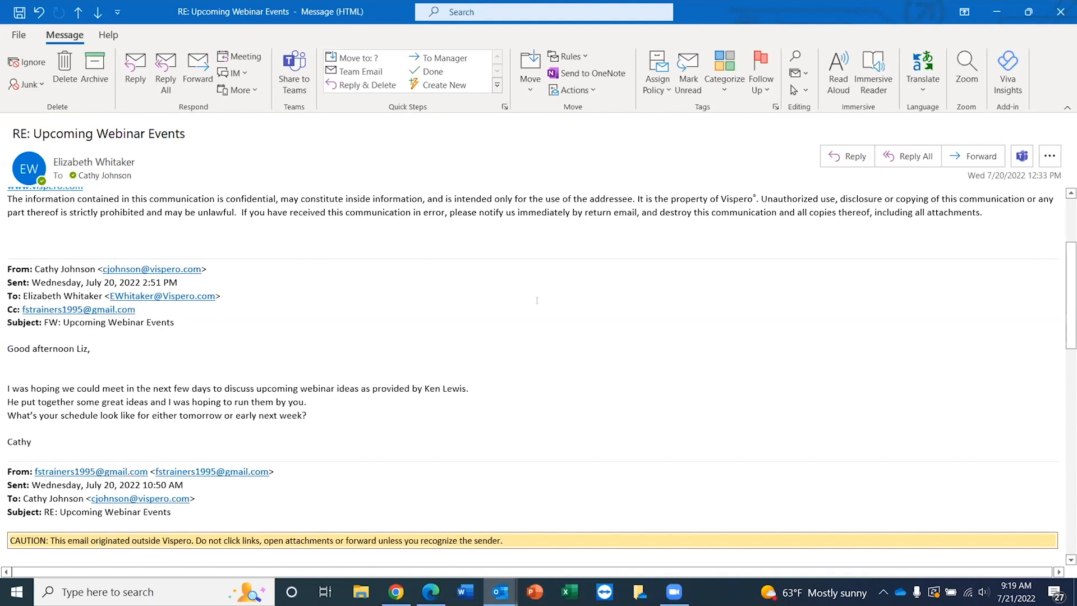
scroll("down", 3)
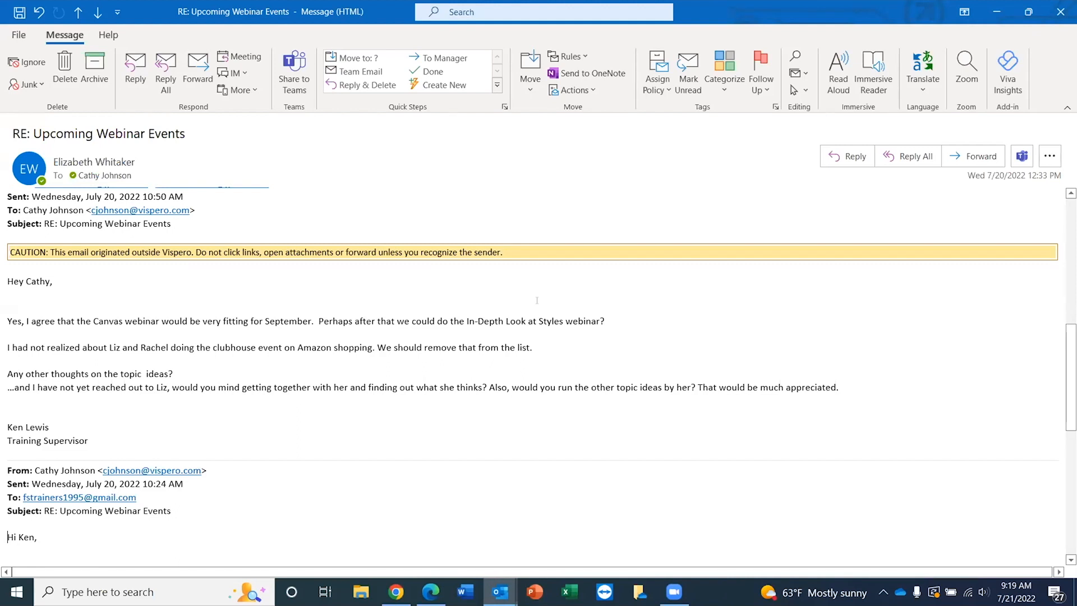
- Move forward and back a message, then place the cursor at the start of 'Good afternoon Liz'
key("shift+n")
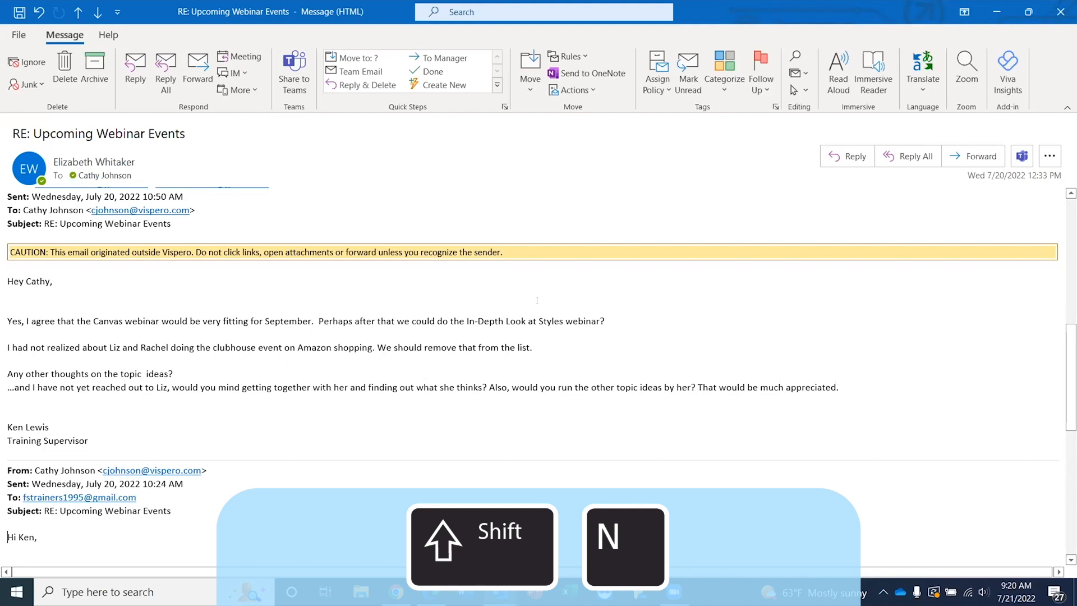
key("shift+n")
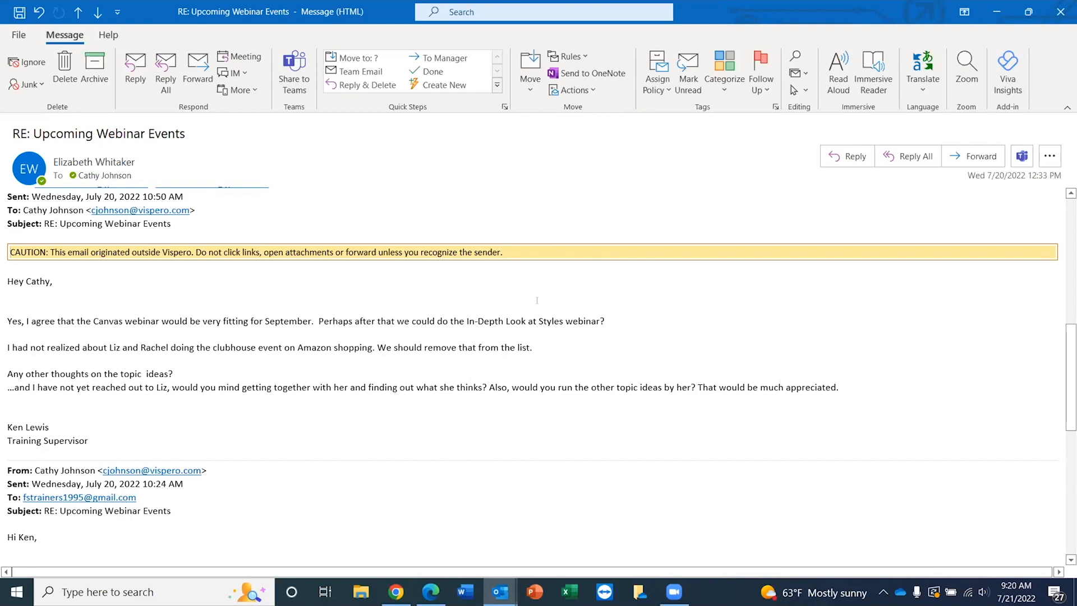
scroll("up", 3)
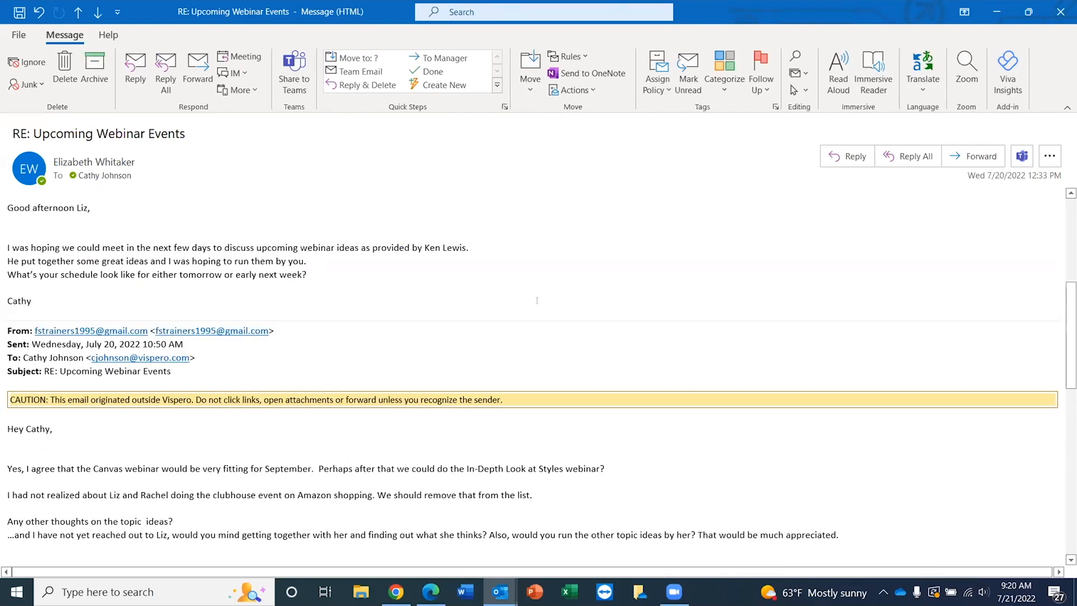
left_click(7, 207)
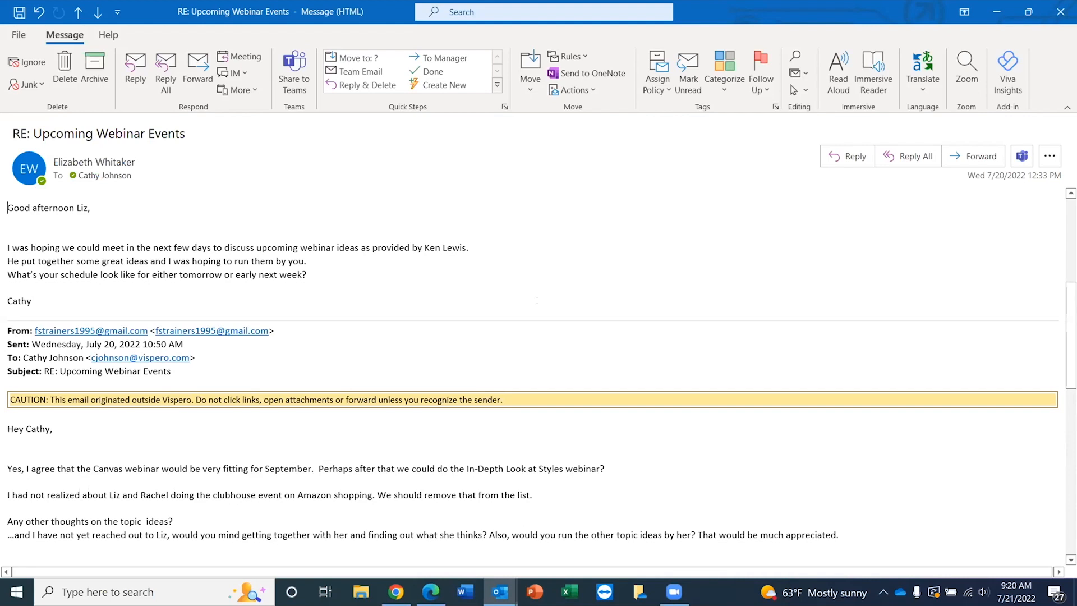